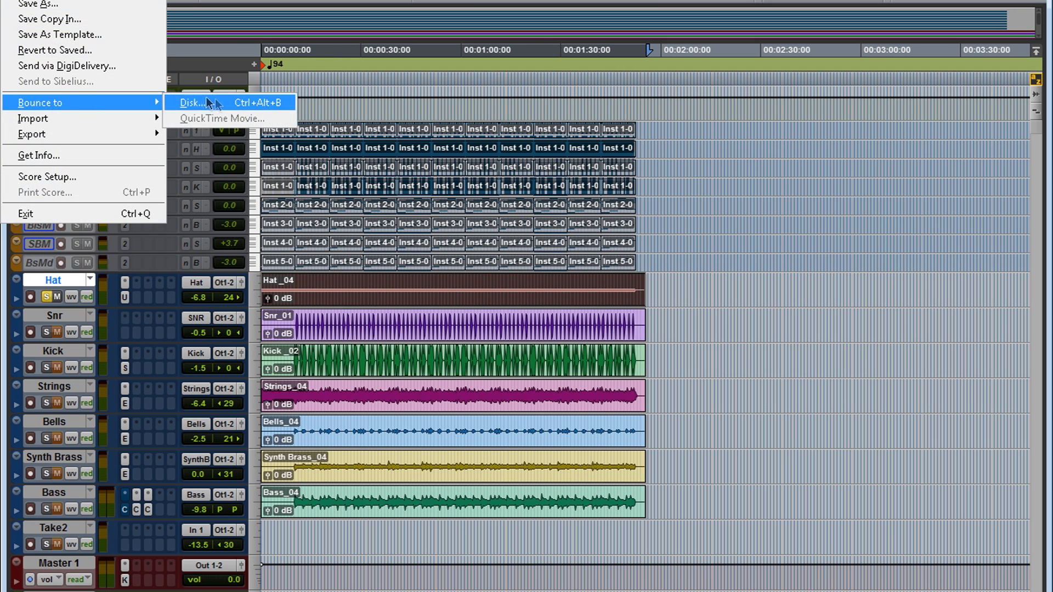
- Enlarge the Snr track and select the timeline spot near the Snr_01-01 clip
click(189, 103)
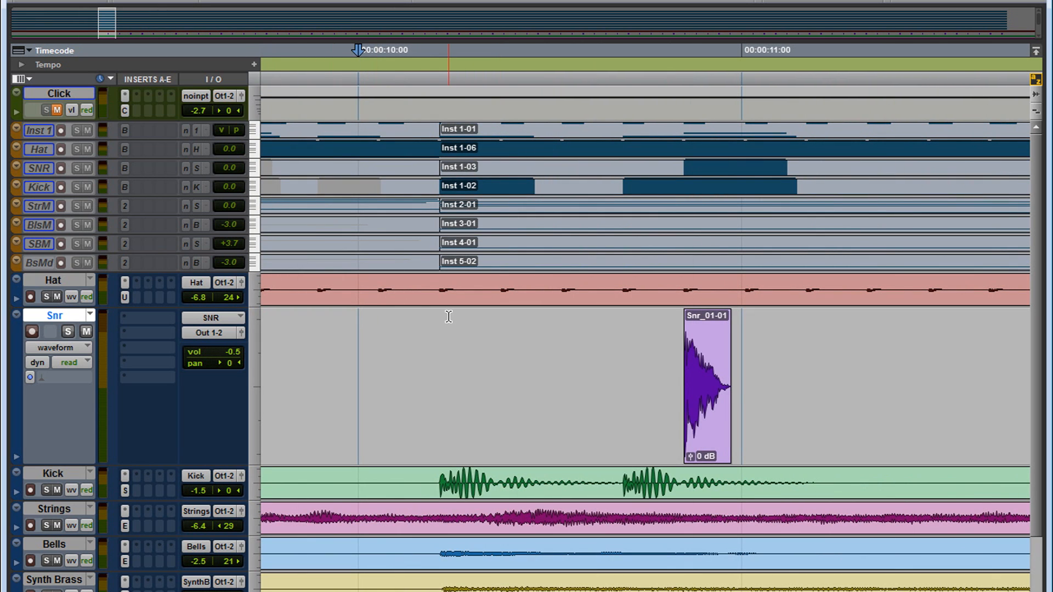
click(68, 331)
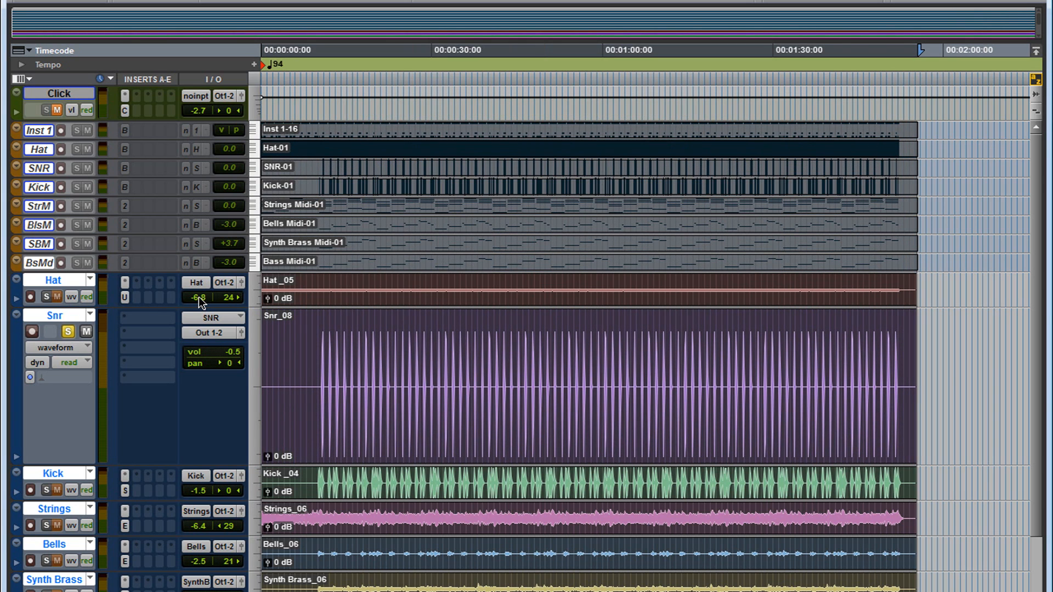
mouse_move(199, 298)
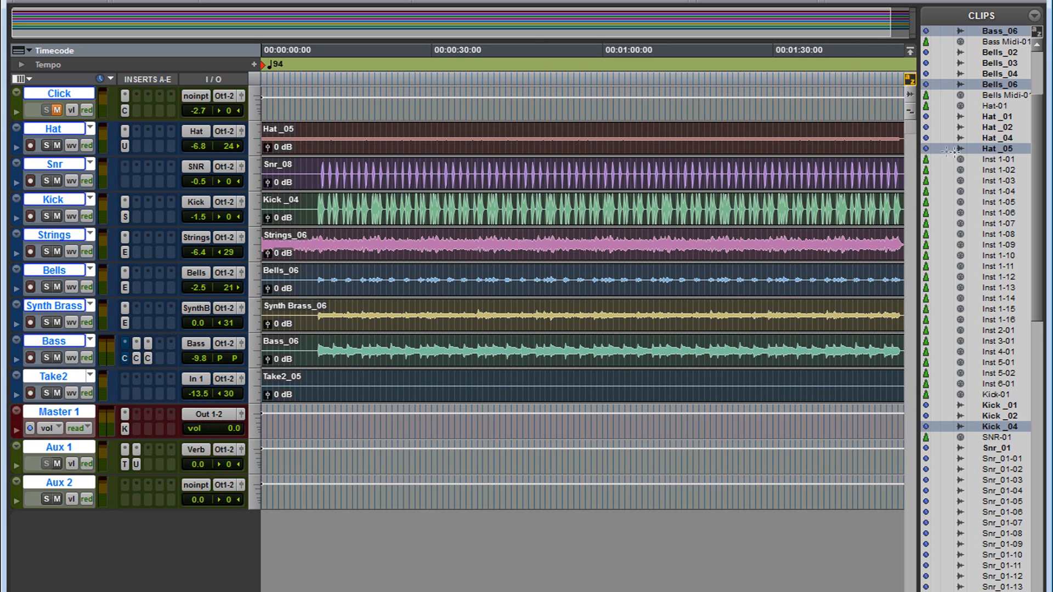
- Scroll down the Clips List to the newest clips like Bass_06, Hat_05 and Kick_04
scroll(down, 3)
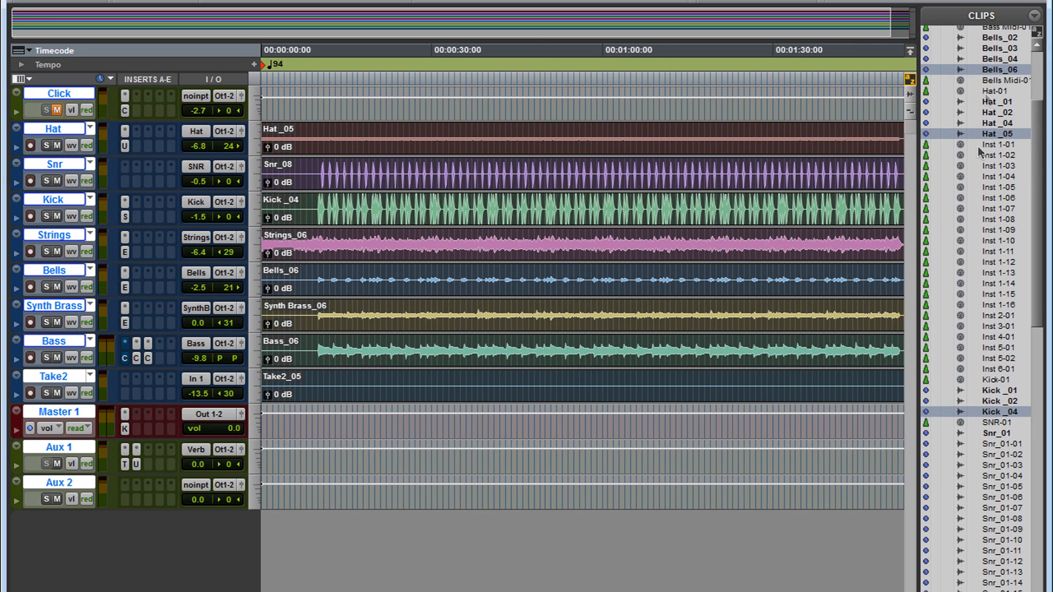
scroll(down, 3)
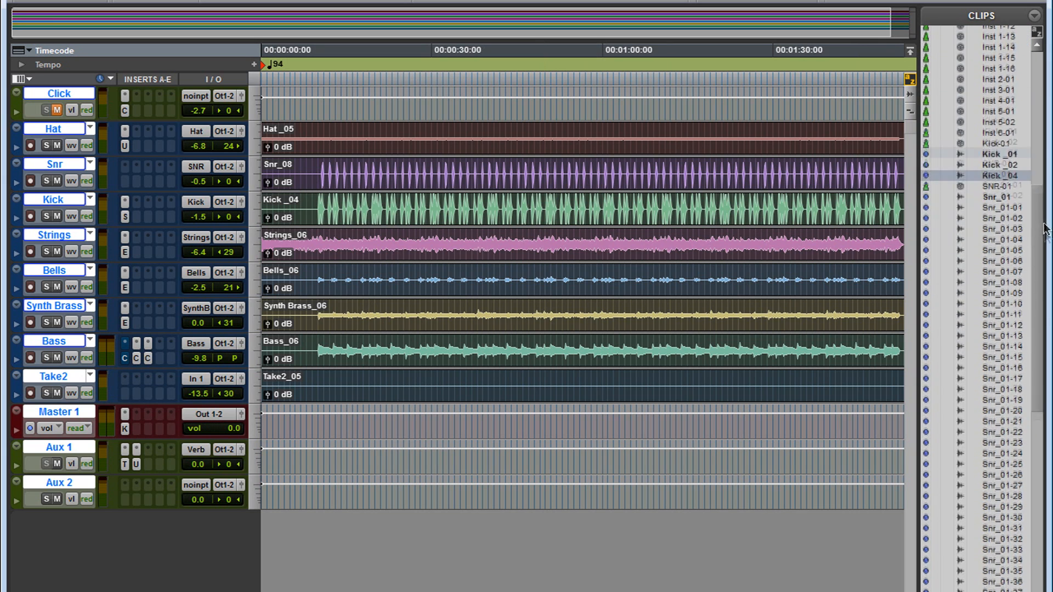
scroll(down, 3)
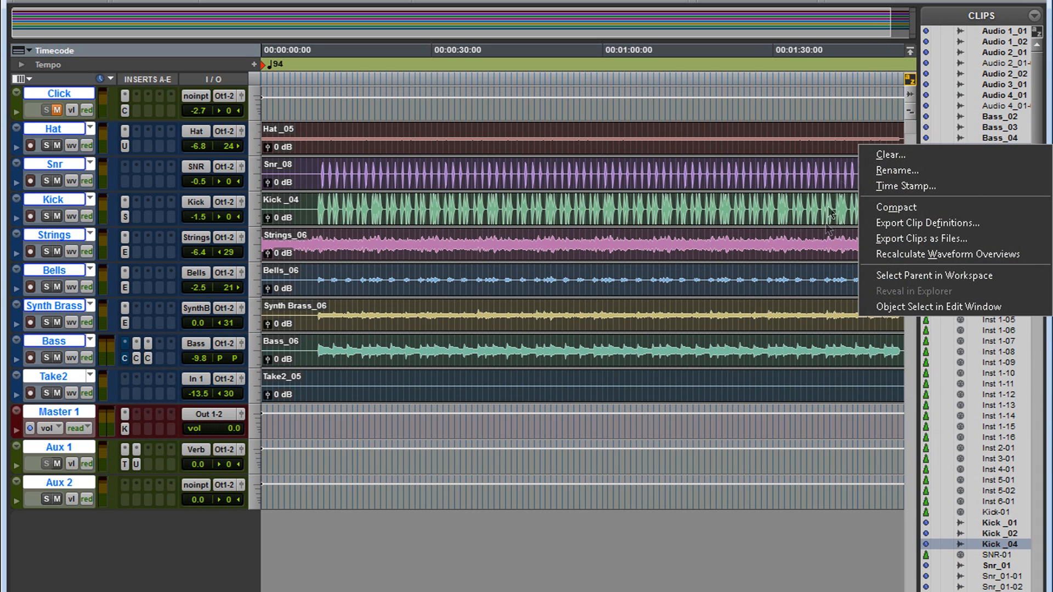
- Export the chosen clips as files, keeping Interleaved WAV at 24 Bit, 48 kHz
click(929, 238)
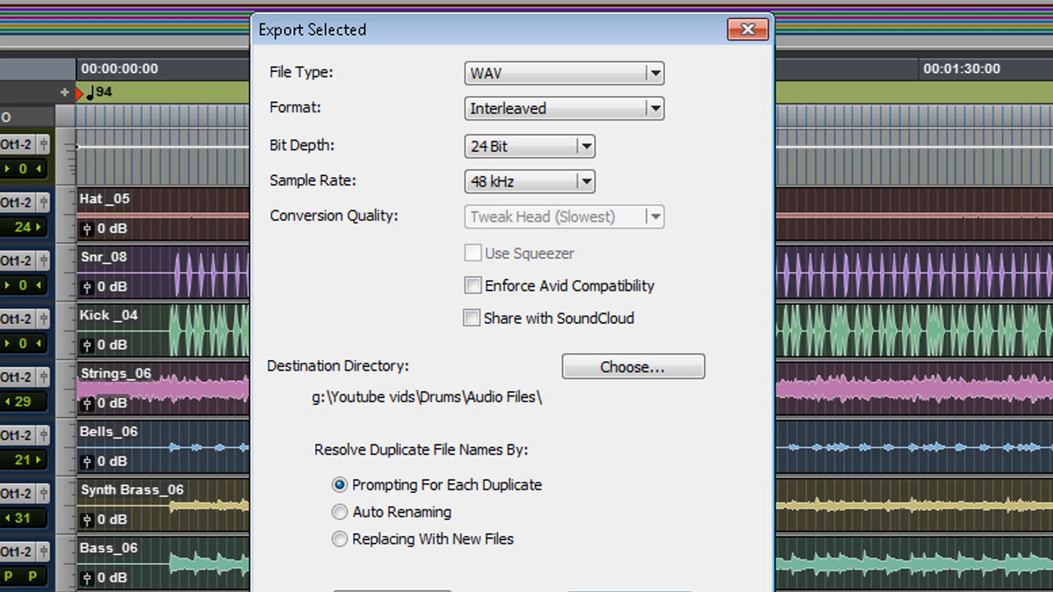
mouse_move(280, 45)
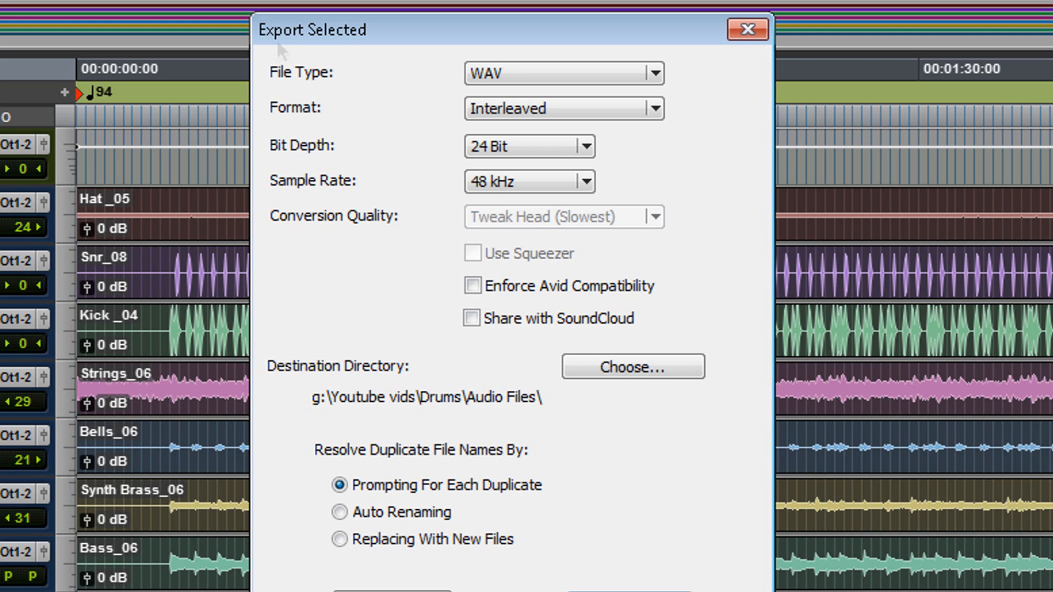
click(563, 107)
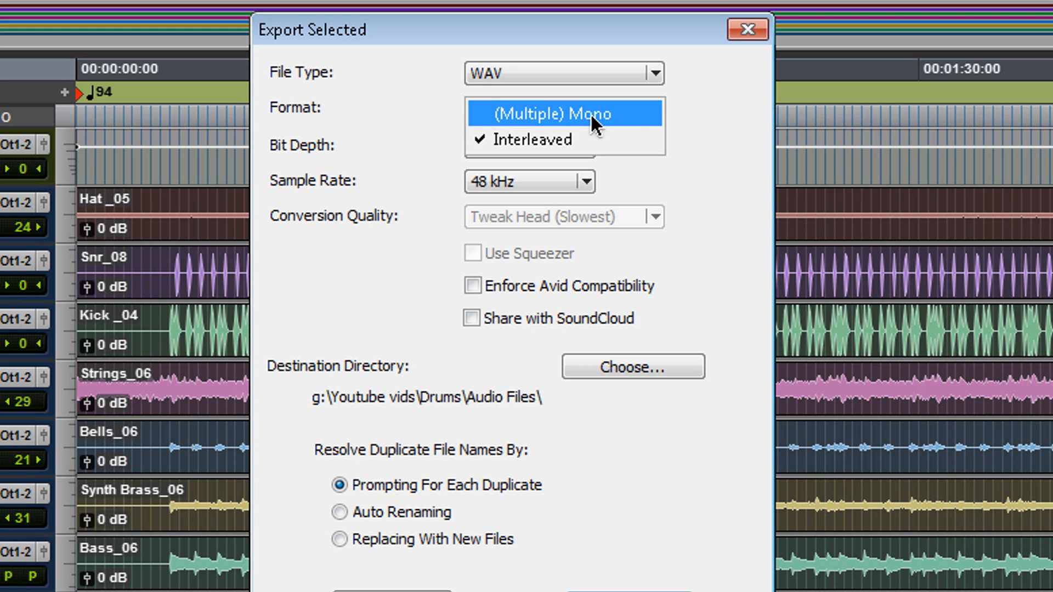
mouse_move(636, 122)
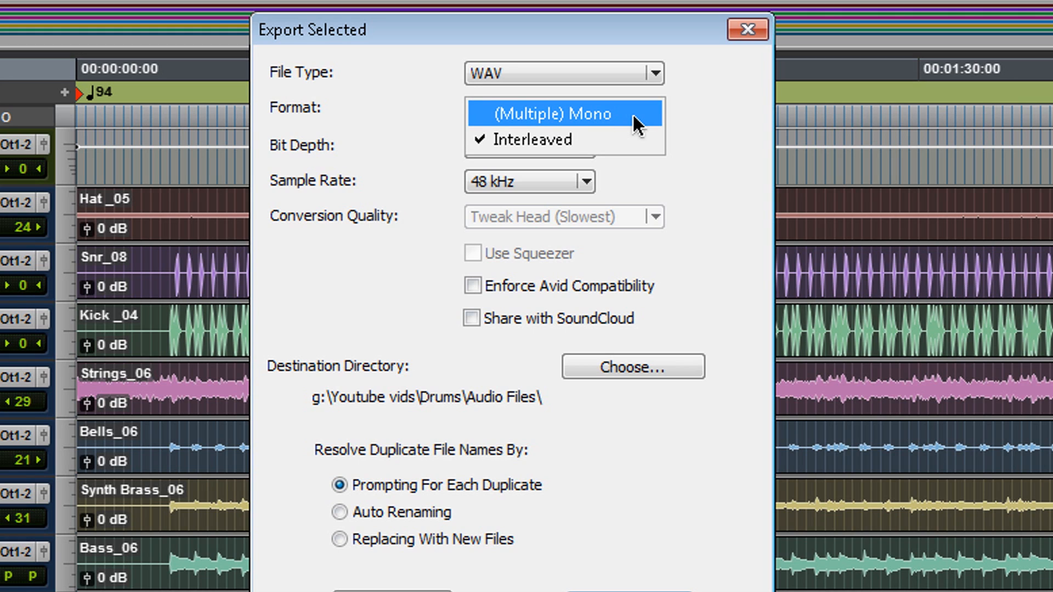
click(526, 140)
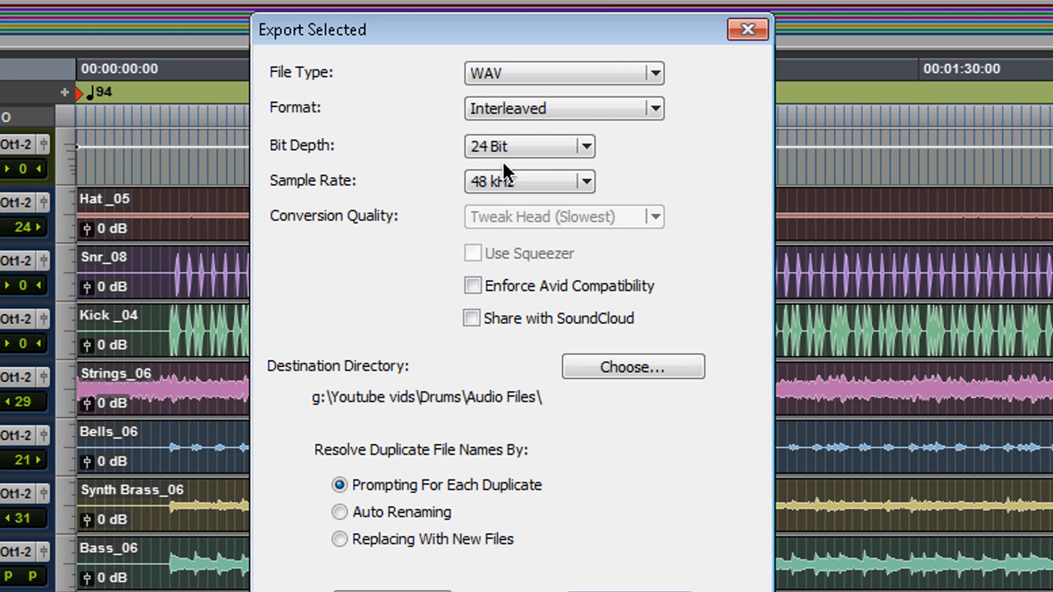
mouse_move(275, 185)
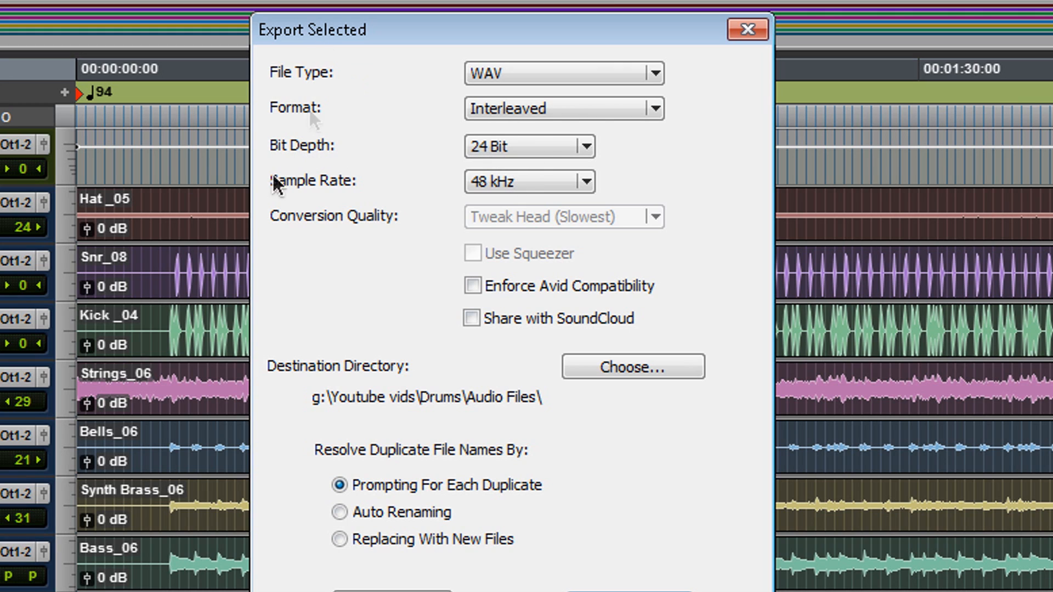
mouse_move(387, 216)
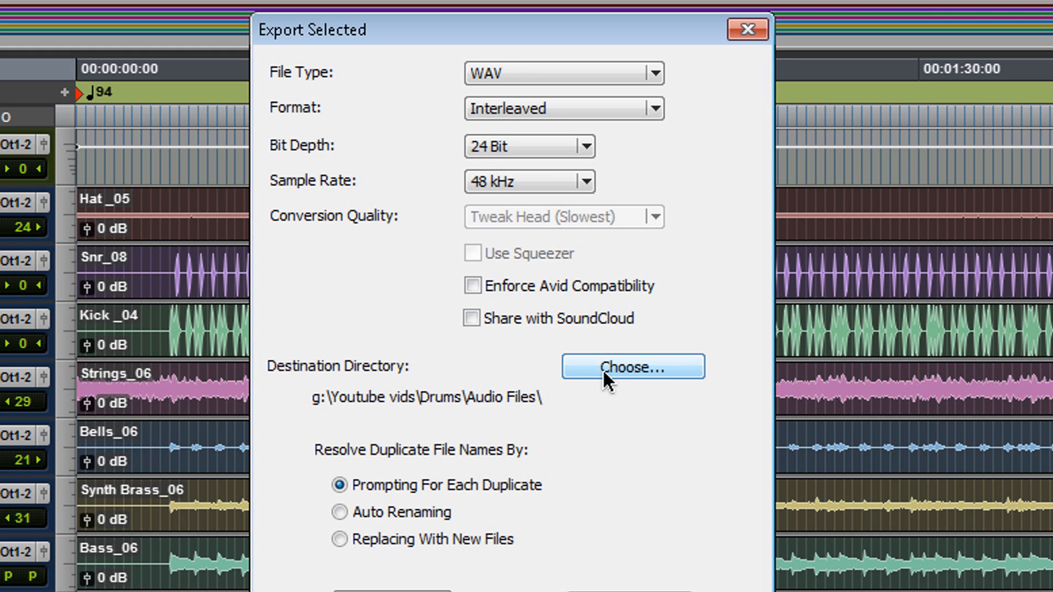
- Point the export at a new Desktop folder named Drums and start exporting
click(632, 366)
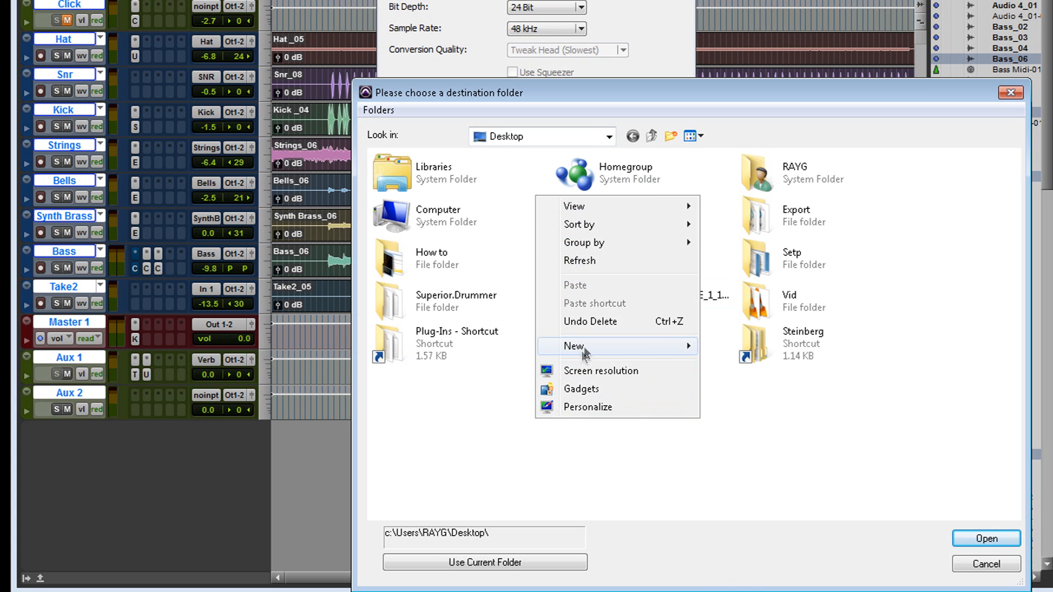
text(D)
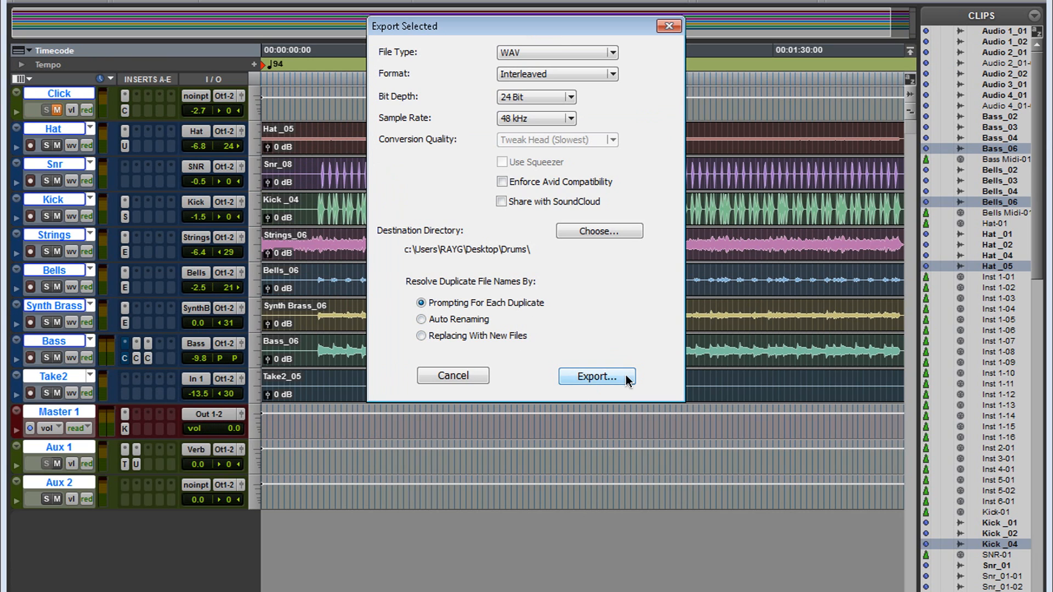
click(597, 376)
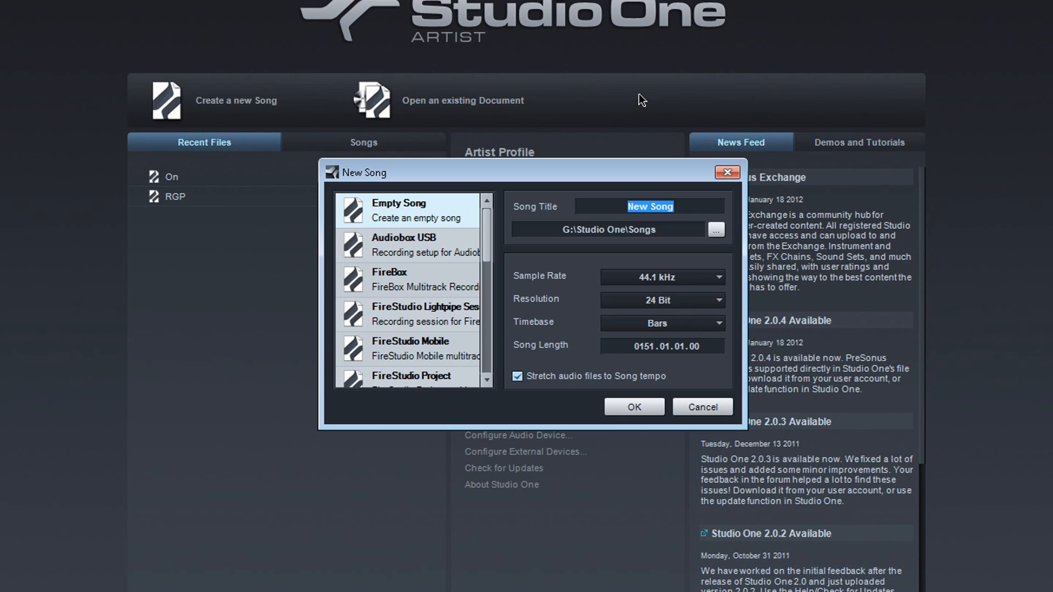
- Create a new song titled 'Drums' with a 48.0 kHz sample rate
text(Drums)
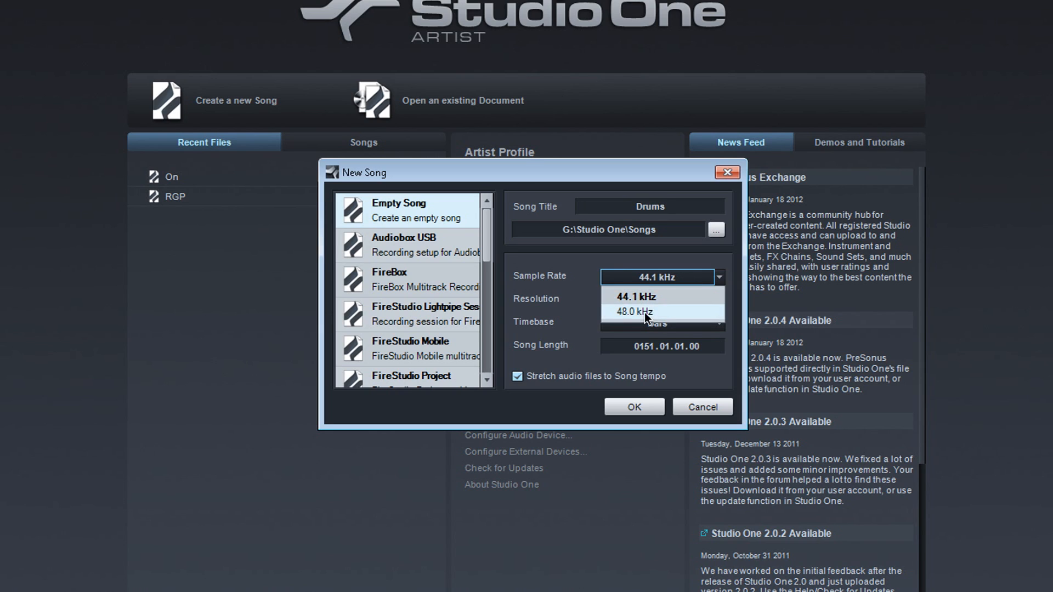
click(647, 312)
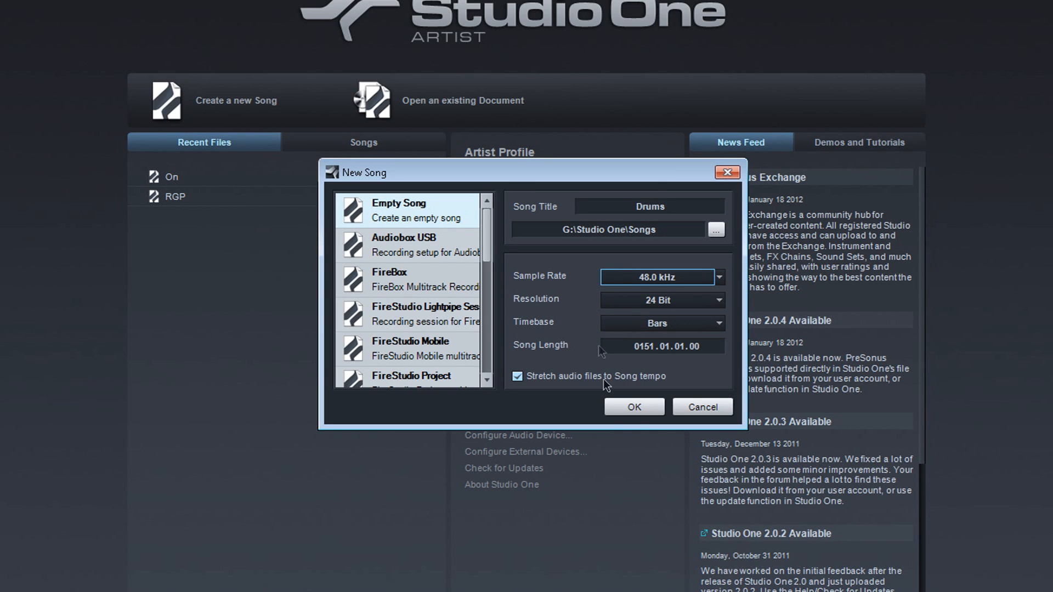
click(634, 406)
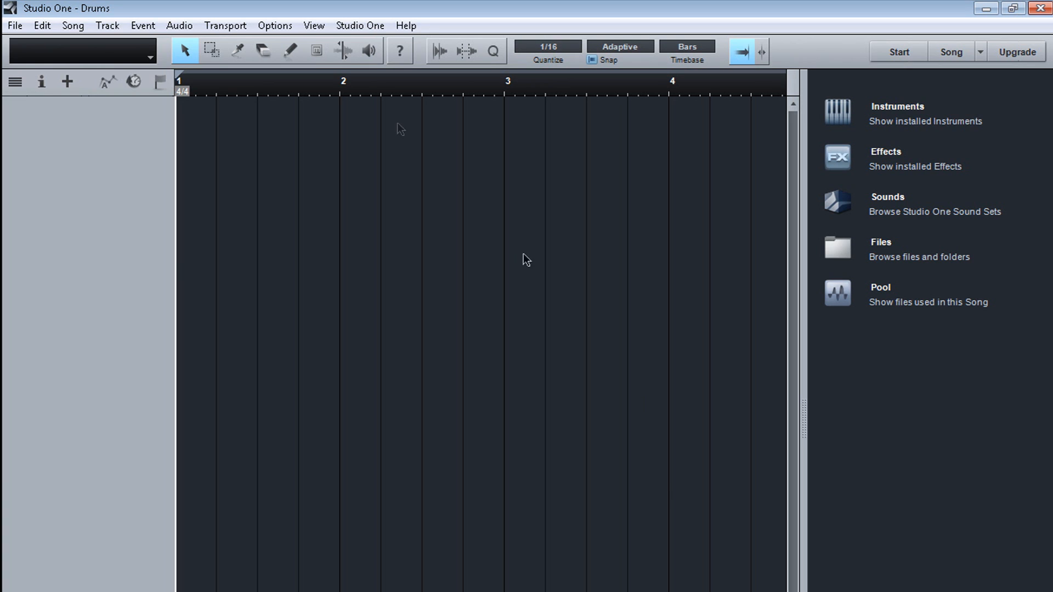
- Import the seven exported WAVs, Bass_04 through Synth Brass_04, via Song > Import File
click(72, 26)
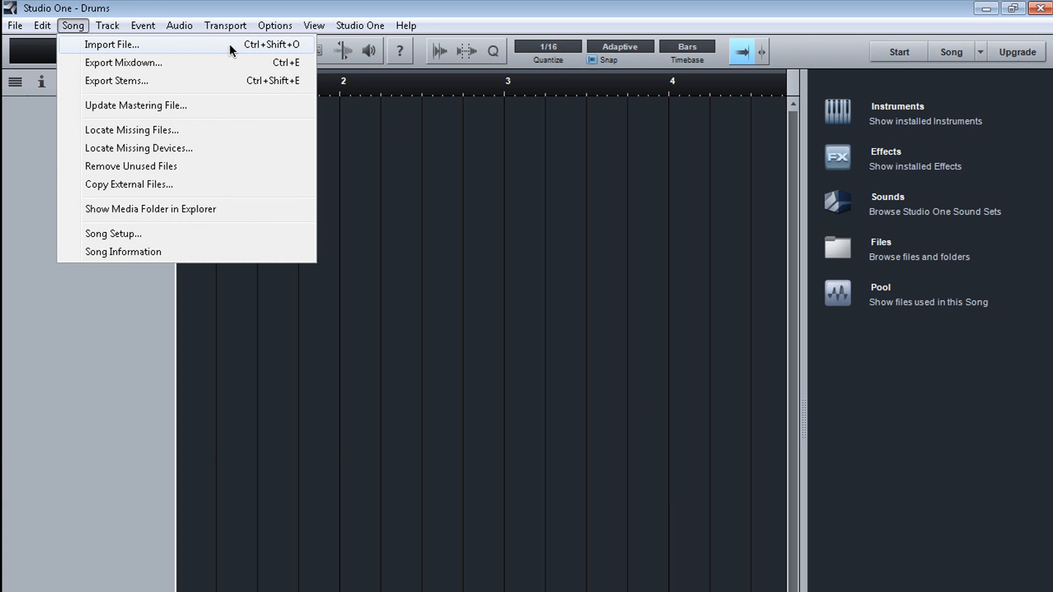
click(115, 44)
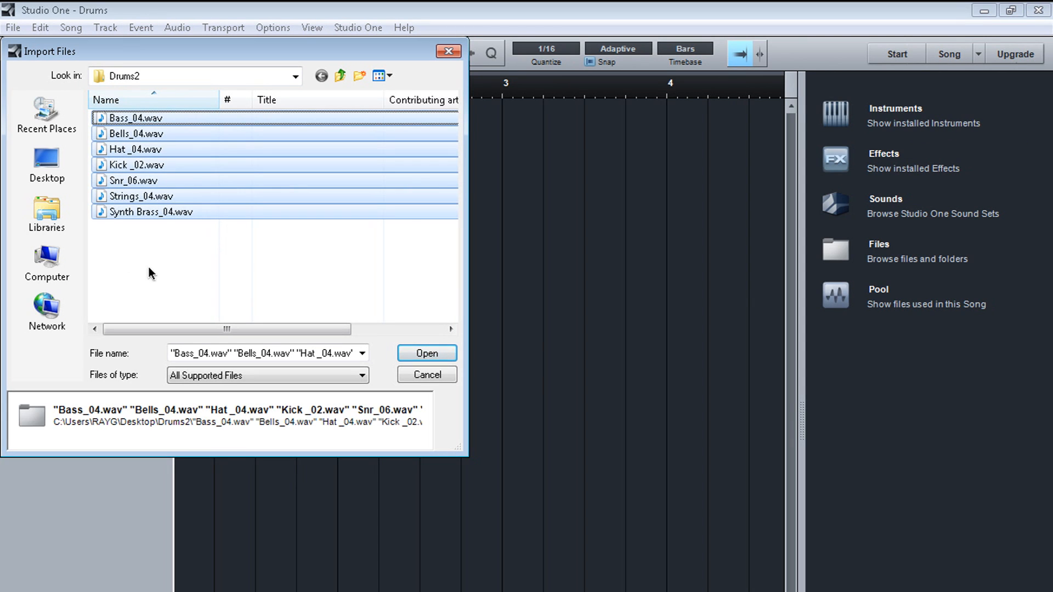
click(426, 354)
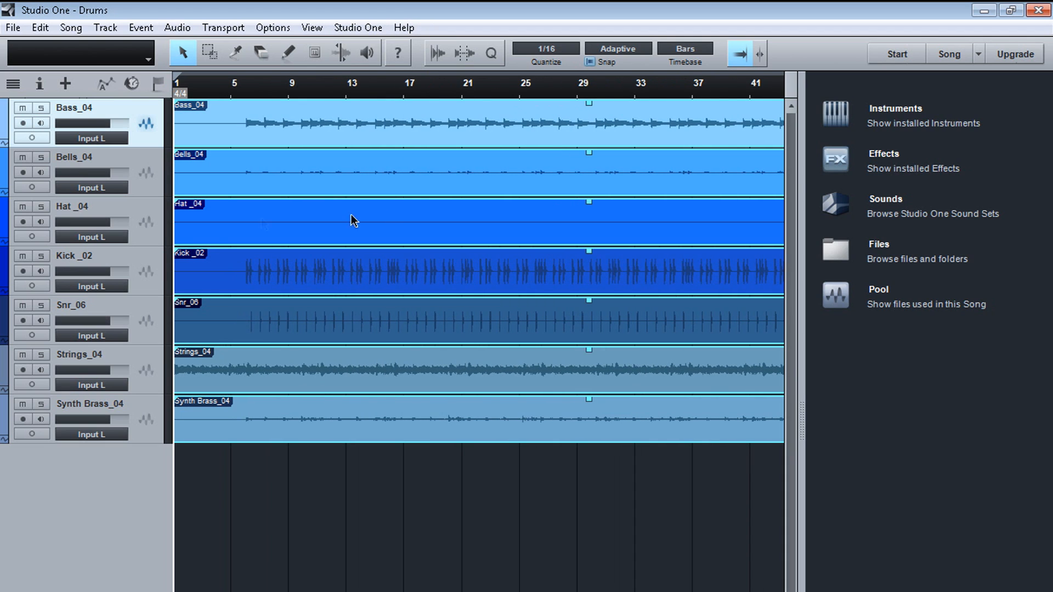
mouse_move(815, 196)
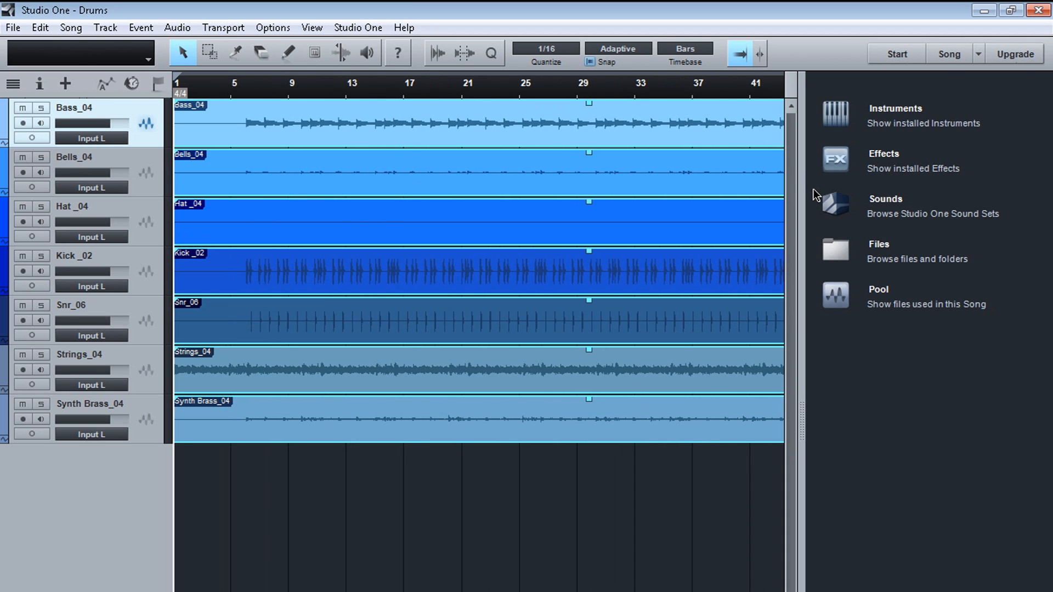